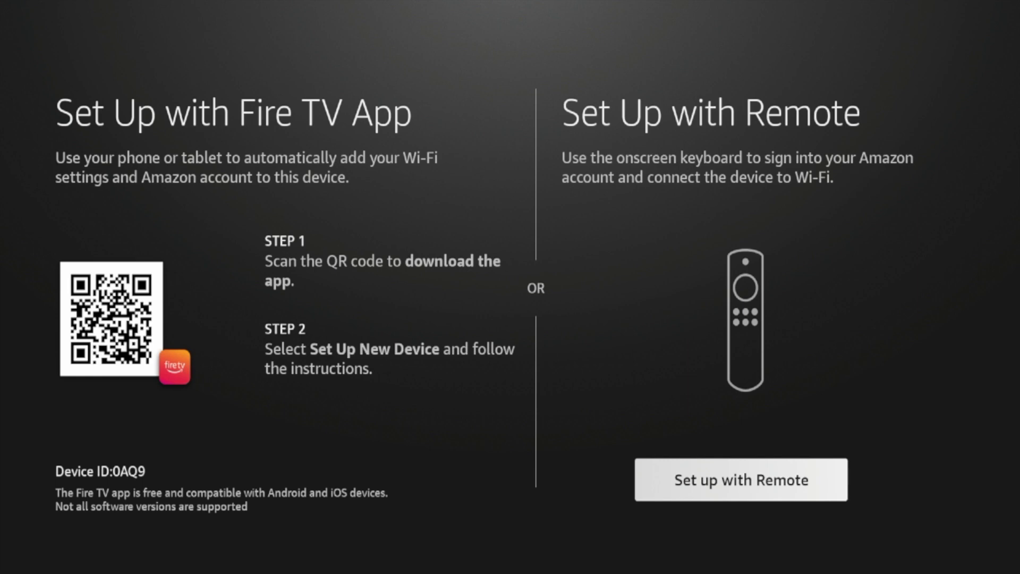
Choose 'Set up with Remote' so setup advances to the Wi-Fi network list
{"action": "left_click", "coordinate": [741, 480]}
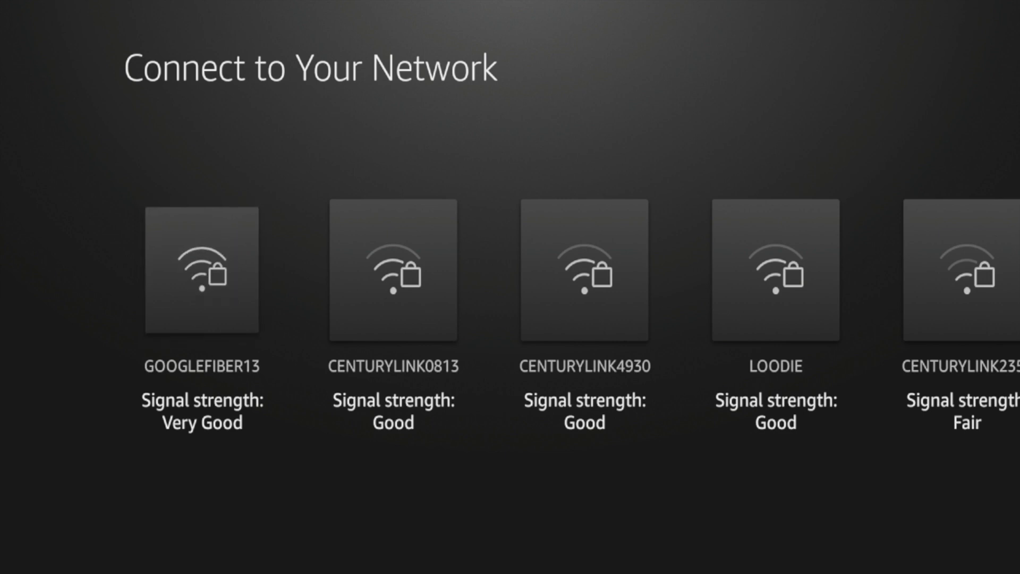
Join the GOOGLEFIBER13 network with its password and reach Amazon sign-in
{"action": "left_click", "coordinate": [201, 271]}
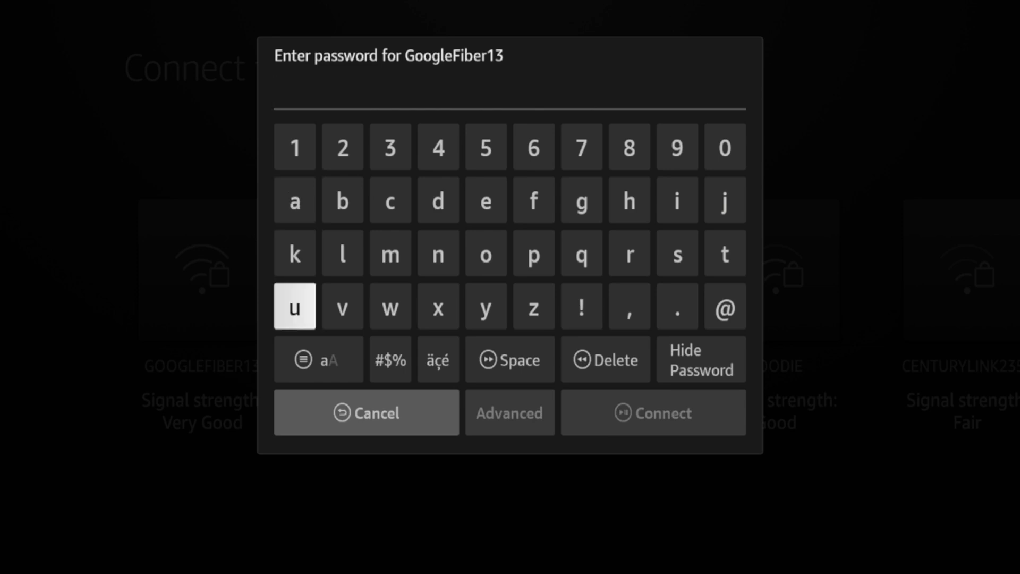
{"action": "left_click", "coordinate": [652, 412]}
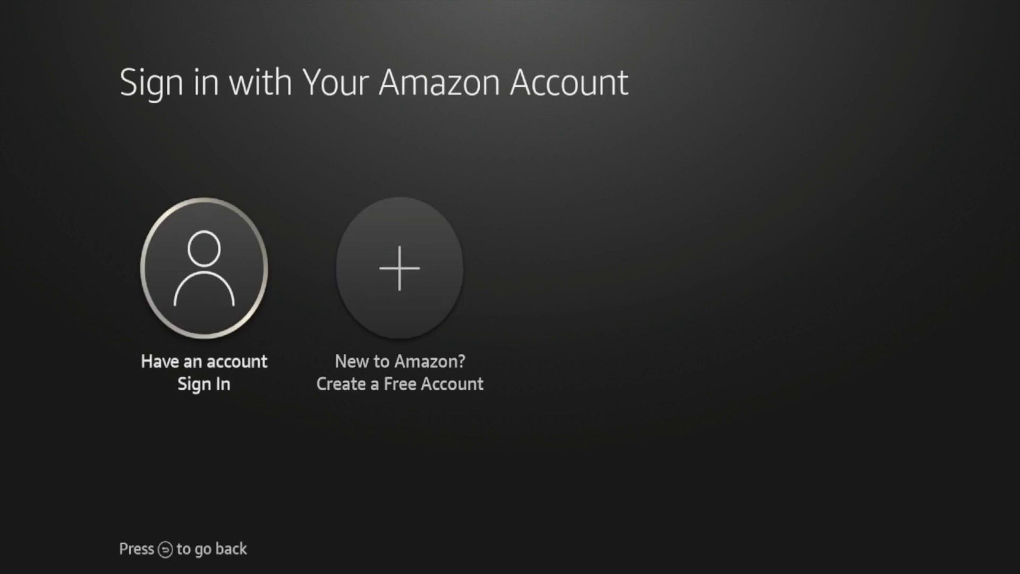
Sign in with the existing Amazon account, register the stick, and answer Save Wi-Fi Passwords
{"action": "left_click", "coordinate": [203, 267]}
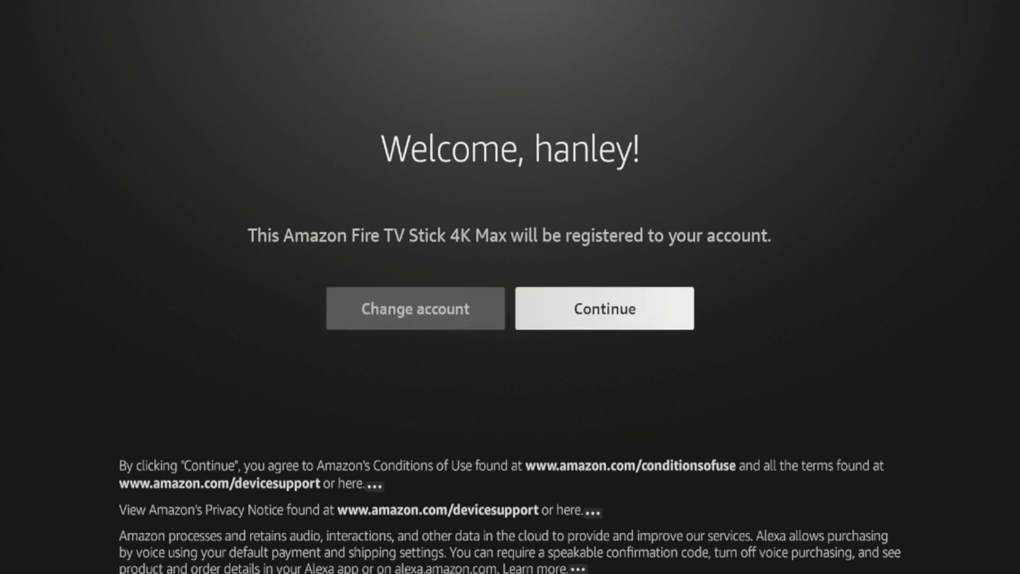
{"action": "left_click", "coordinate": [603, 308]}
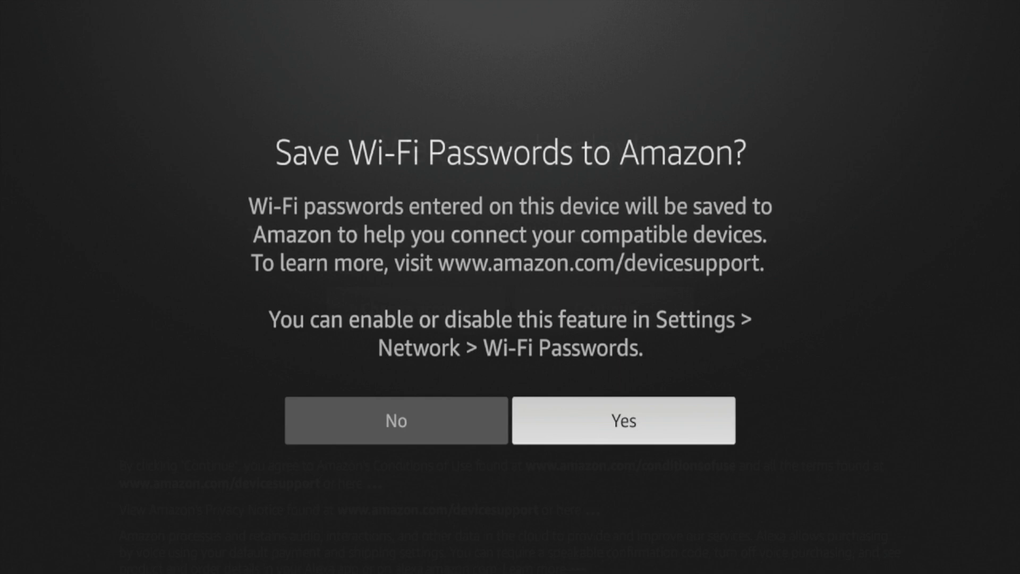
{"action": "left_click", "coordinate": [623, 420]}
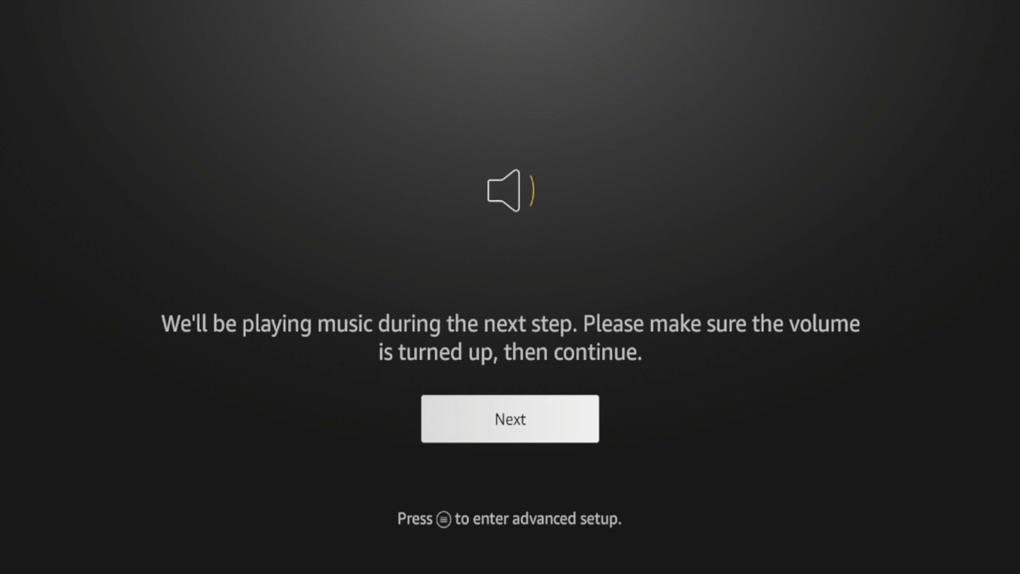
Pass the music notice, confirm the volume changed, and acknowledge remote setup is complete
{"action": "left_click", "coordinate": [509, 419]}
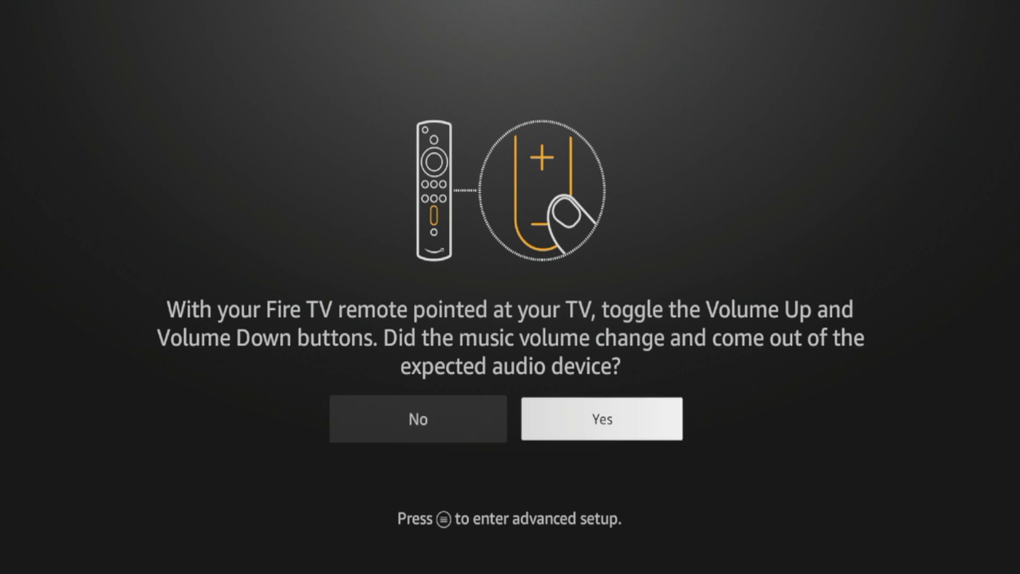
{"action": "left_click", "coordinate": [601, 419]}
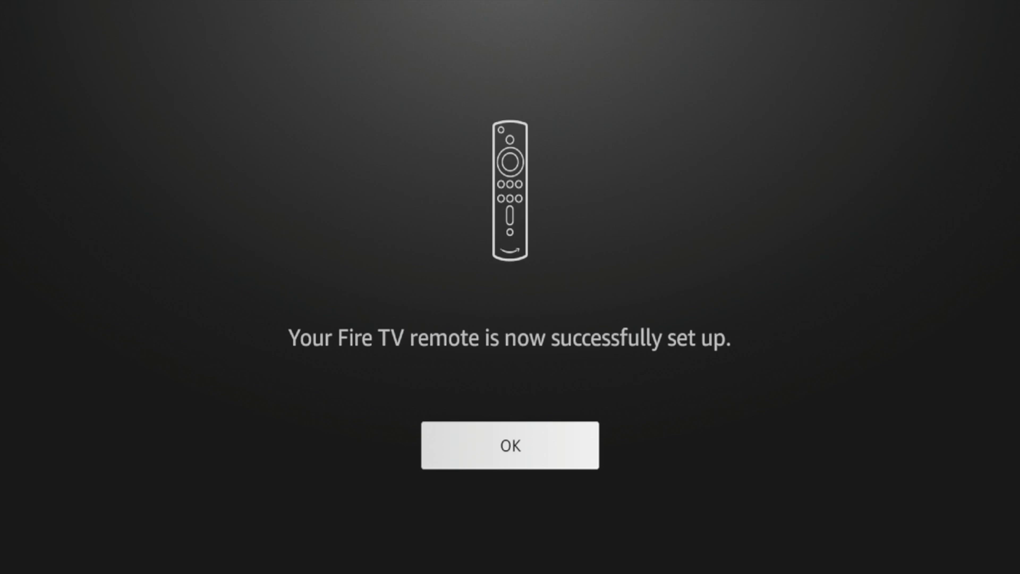
{"action": "left_click", "coordinate": [509, 445]}
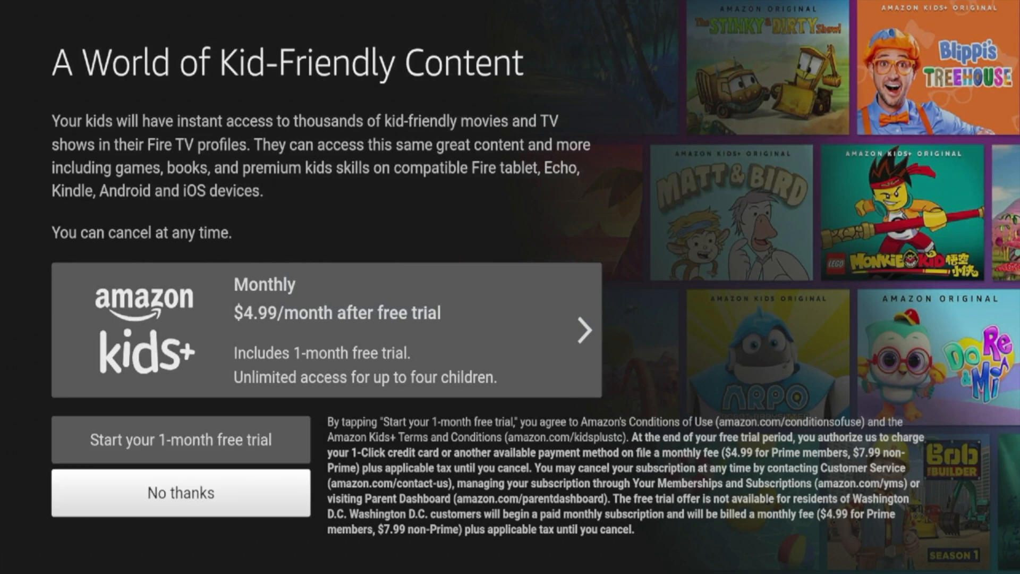
Decline the Kids+ trial and streaming services and get past the parental controls prompt
{"action": "left_click", "coordinate": [181, 492]}
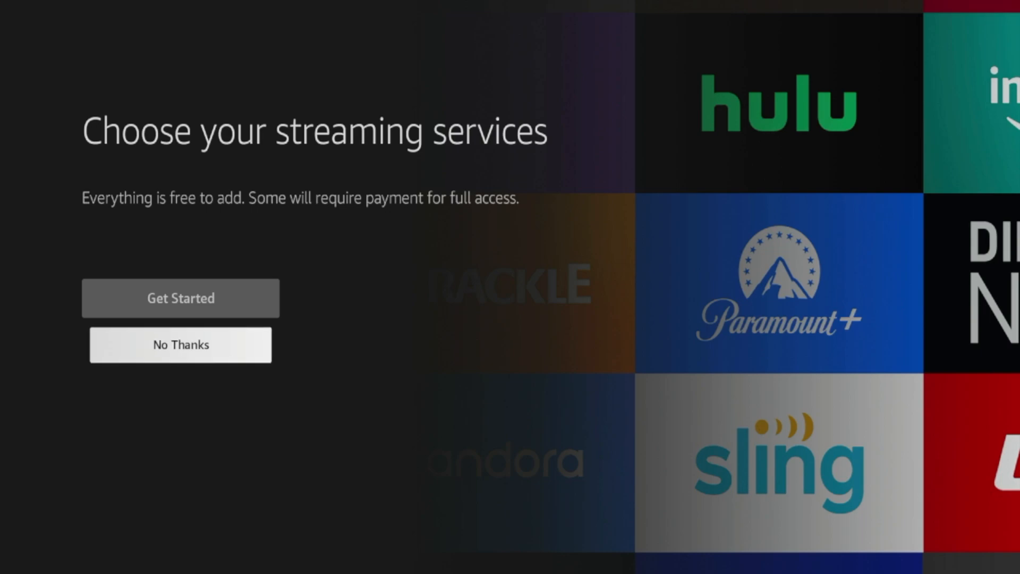
{"action": "left_click", "coordinate": [180, 344]}
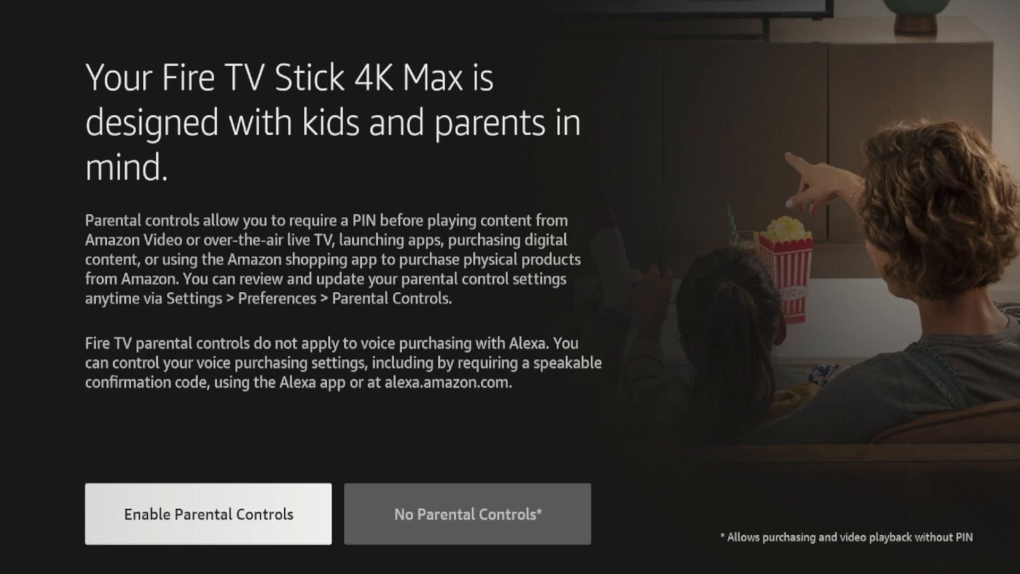
{"action": "left_click", "coordinate": [467, 513]}
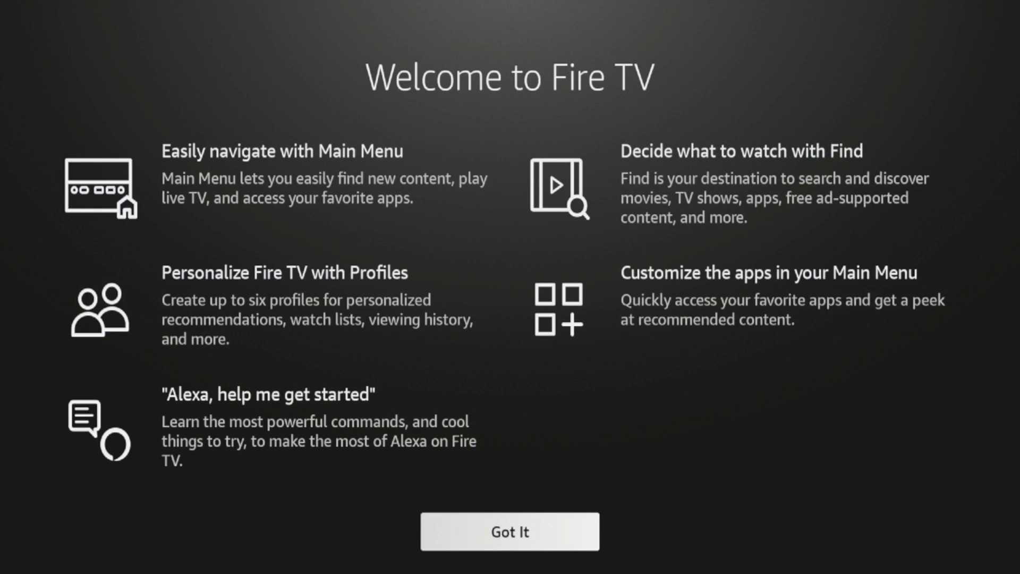
Dismiss the welcome overview and pick the first profile to land on the home screen
{"action": "left_click", "coordinate": [509, 531]}
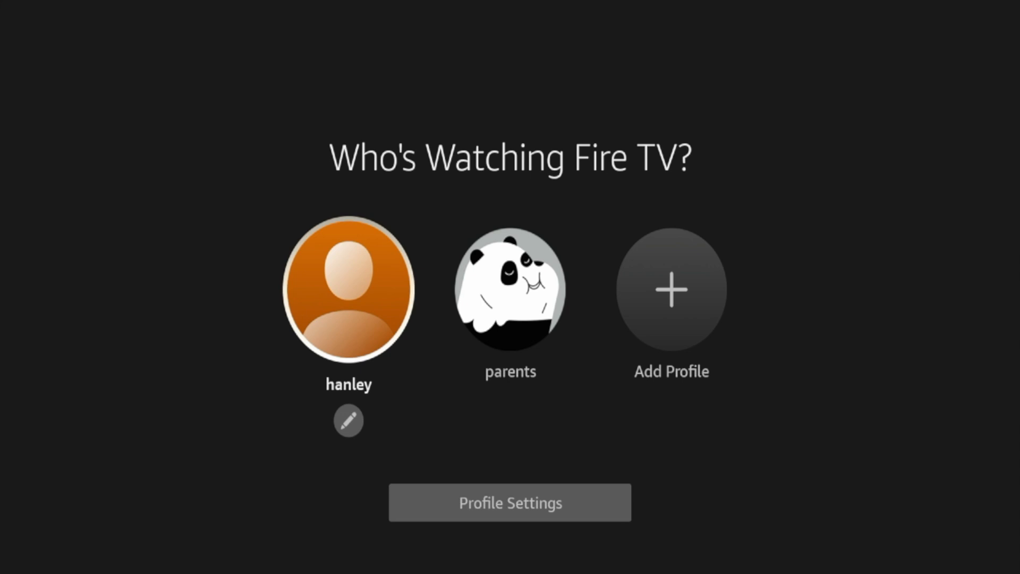
{"action": "left_click", "coordinate": [349, 291]}
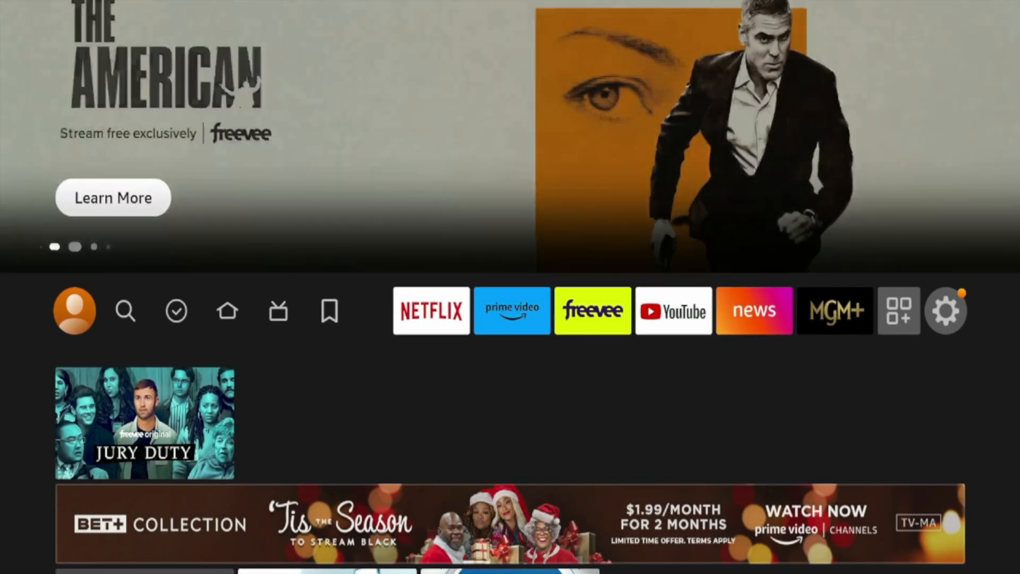
Move along the home screen's top bar to the gear icon and bring up Settings
{"action": "left_click", "coordinate": [175, 310]}
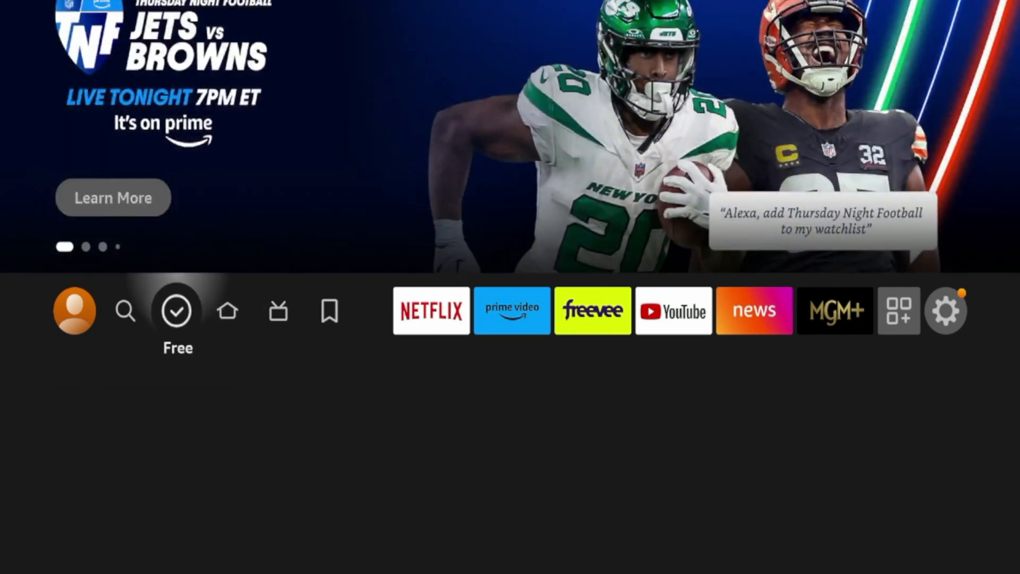
{"action": "left_click", "coordinate": [329, 310]}
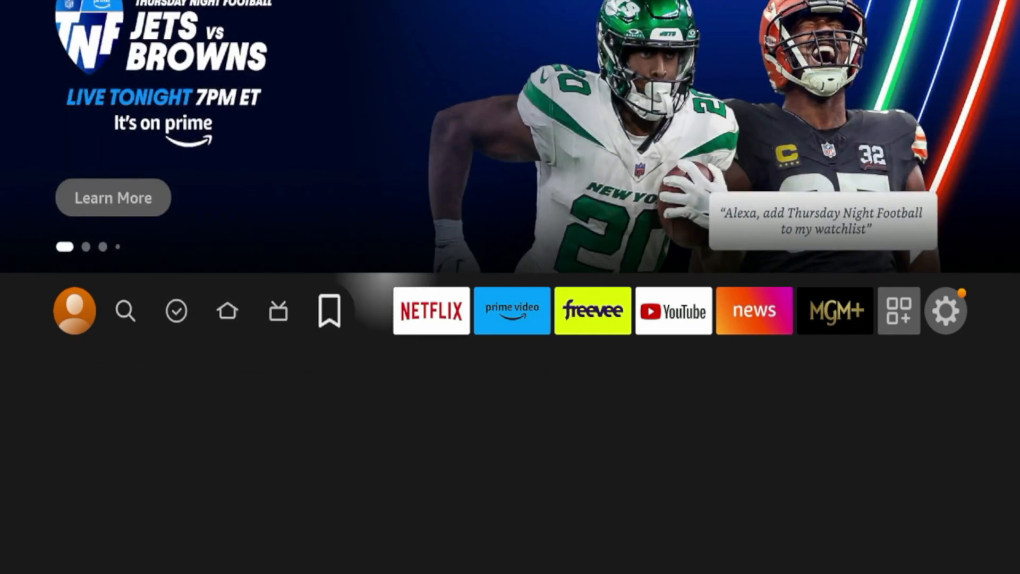
{"action": "left_click", "coordinate": [175, 311]}
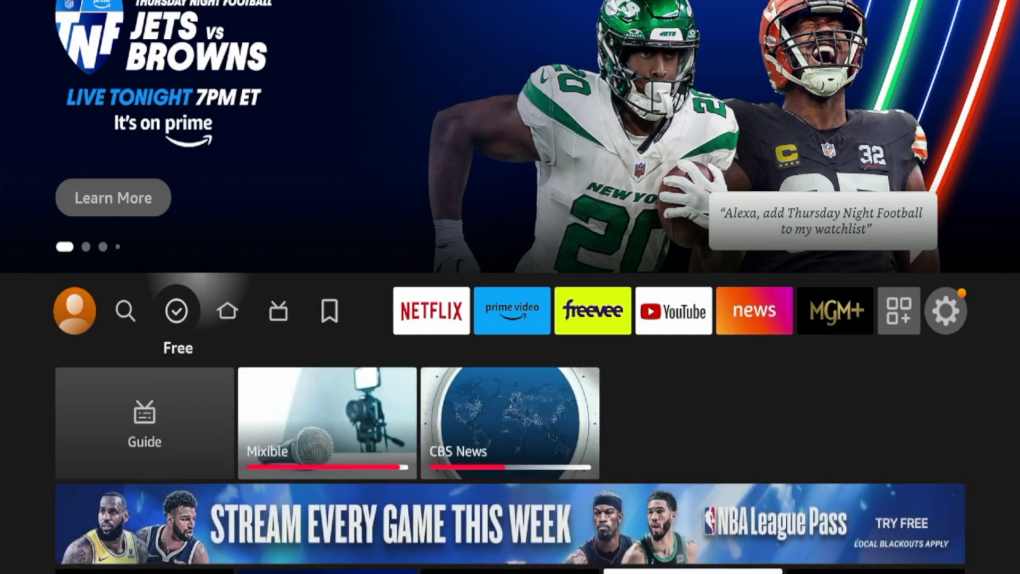
{"action": "left_click", "coordinate": [228, 311]}
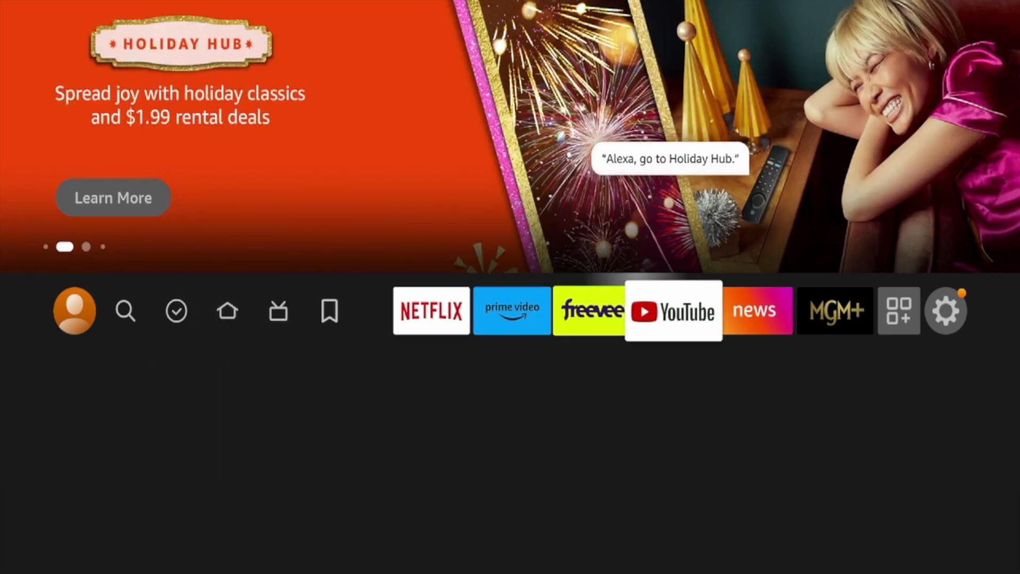
{"action": "left_click", "coordinate": [946, 310]}
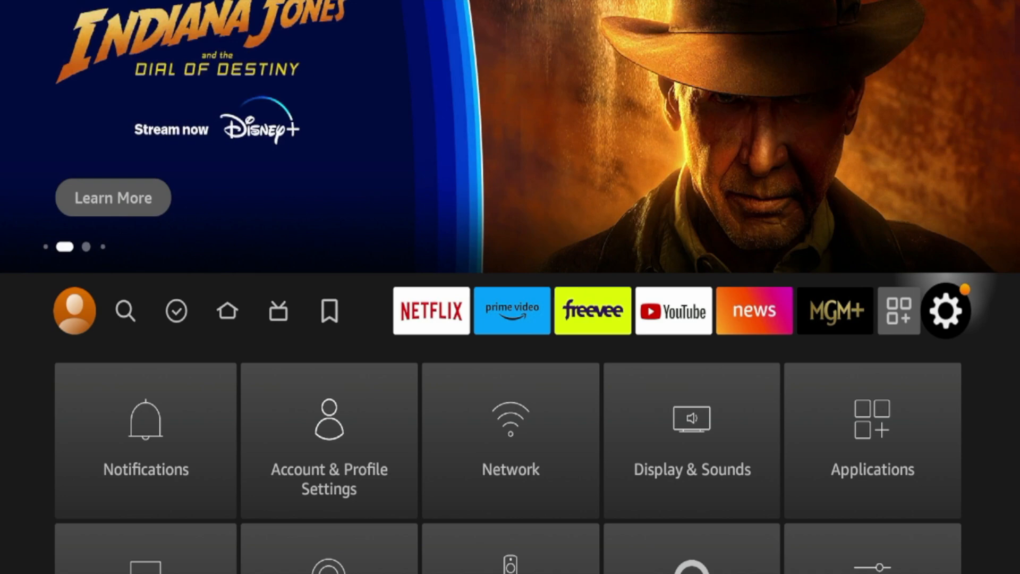
In Preferences > Privacy Settings, turn off Device Usage Data and Collect App Usage Data
{"action": "scroll", "scroll_direction": "down", "scroll_amount": 3}
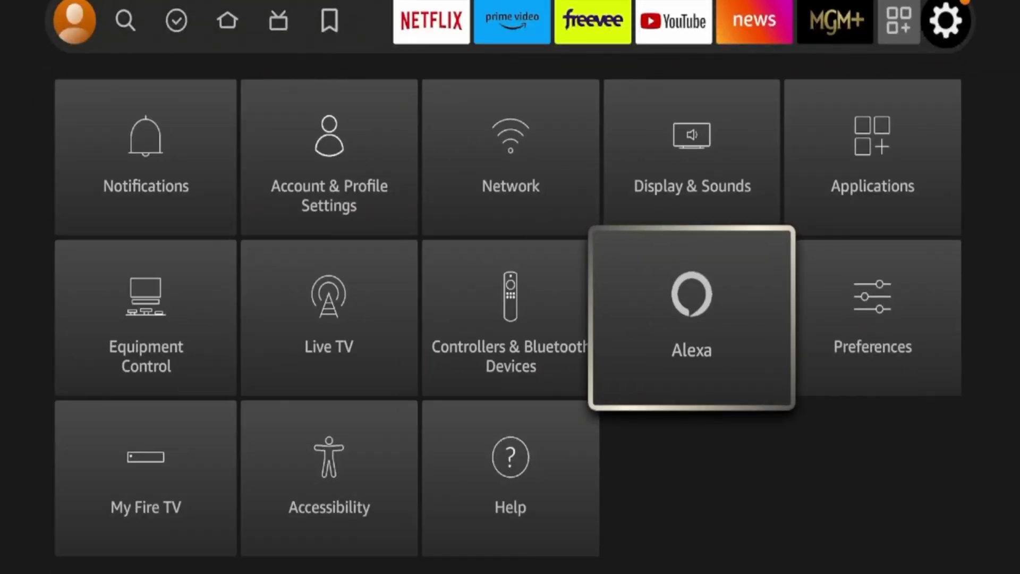
{"action": "left_click", "coordinate": [871, 319]}
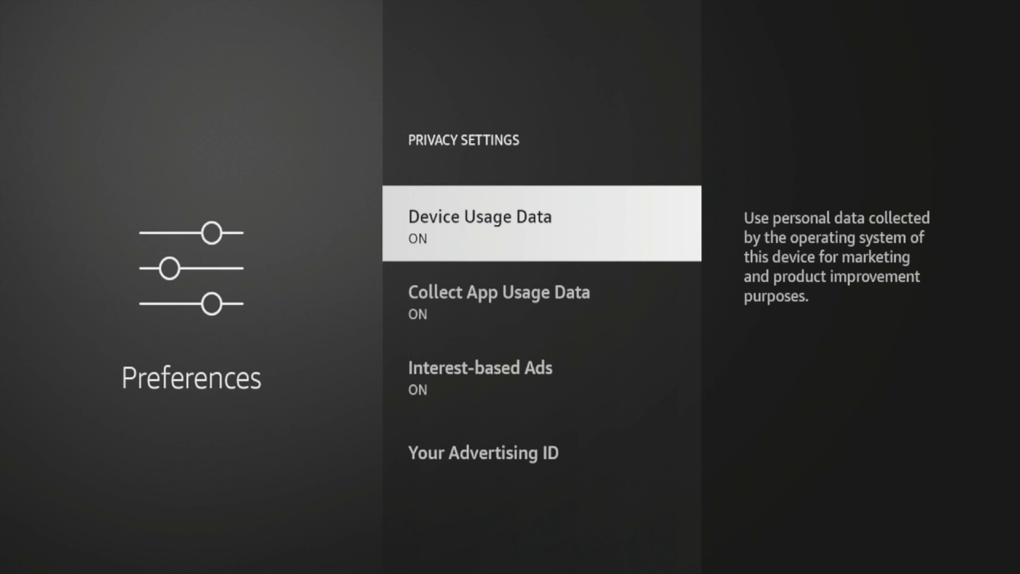
{"action": "left_click", "coordinate": [540, 222]}
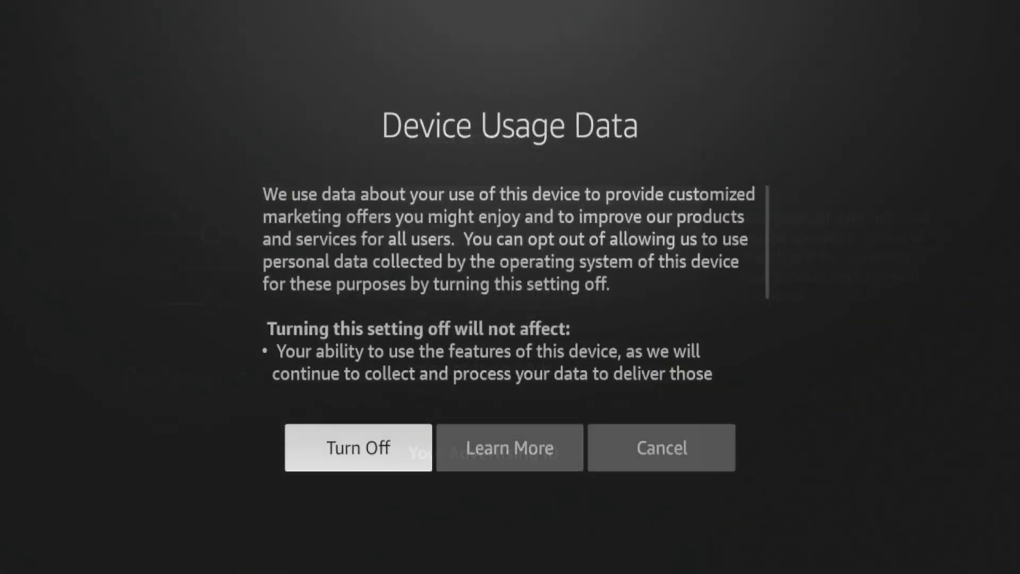
{"action": "left_click", "coordinate": [358, 447]}
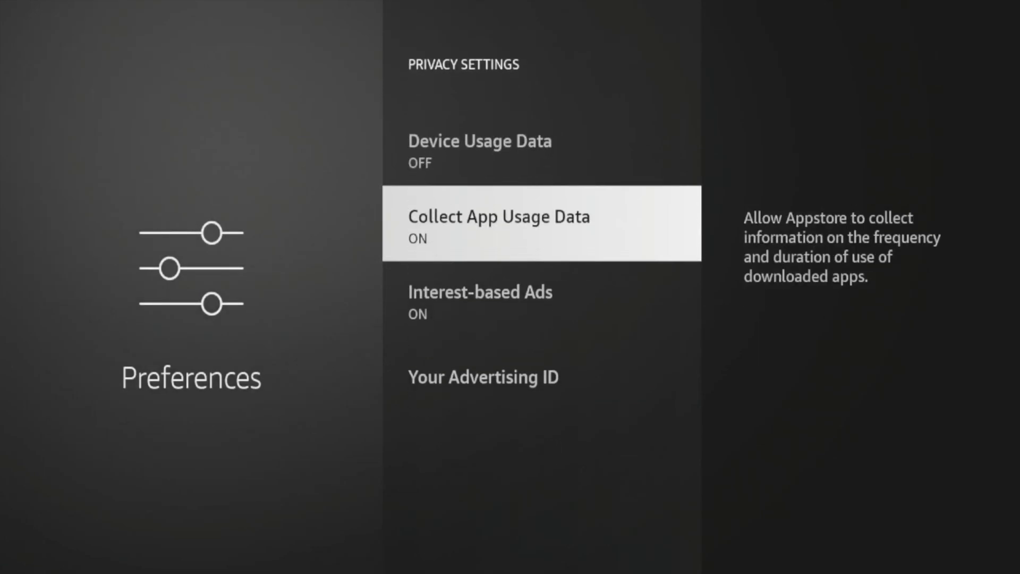
{"action": "left_click", "coordinate": [497, 222]}
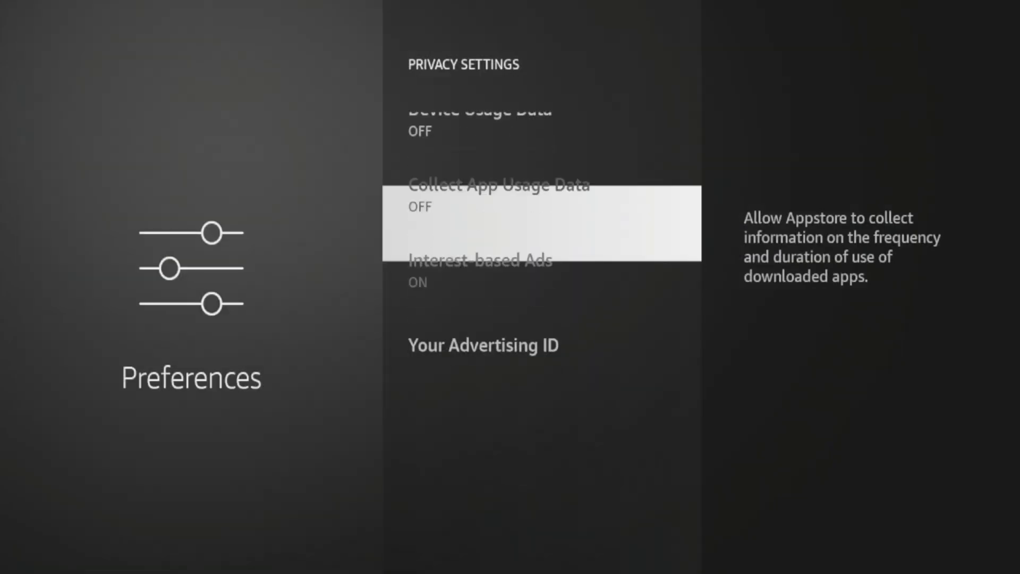
Turn off Interest-based Ads so all three privacy options read OFF, then return to Preferences
{"action": "left_click", "coordinate": [480, 261]}
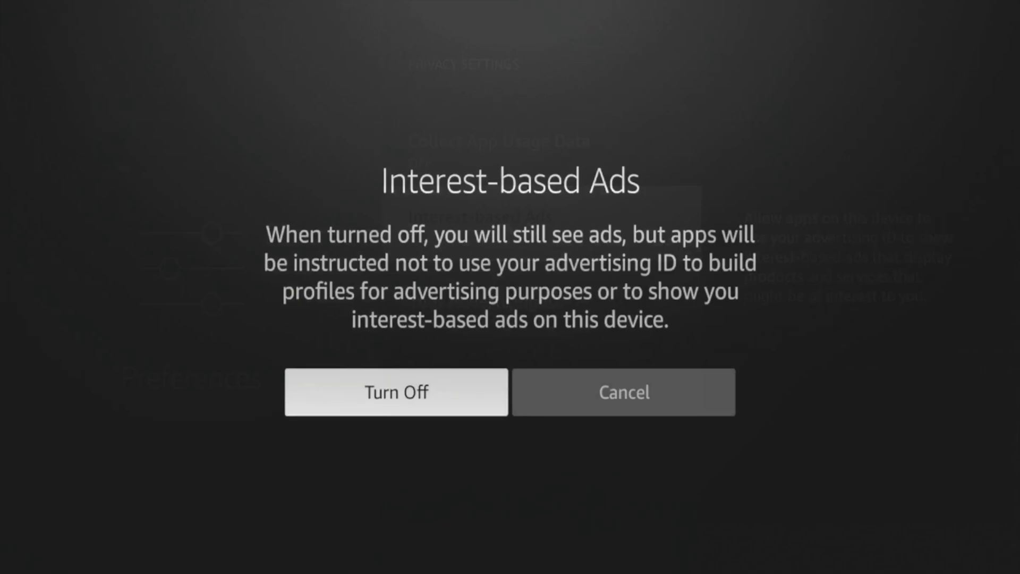
{"action": "left_click", "coordinate": [395, 392]}
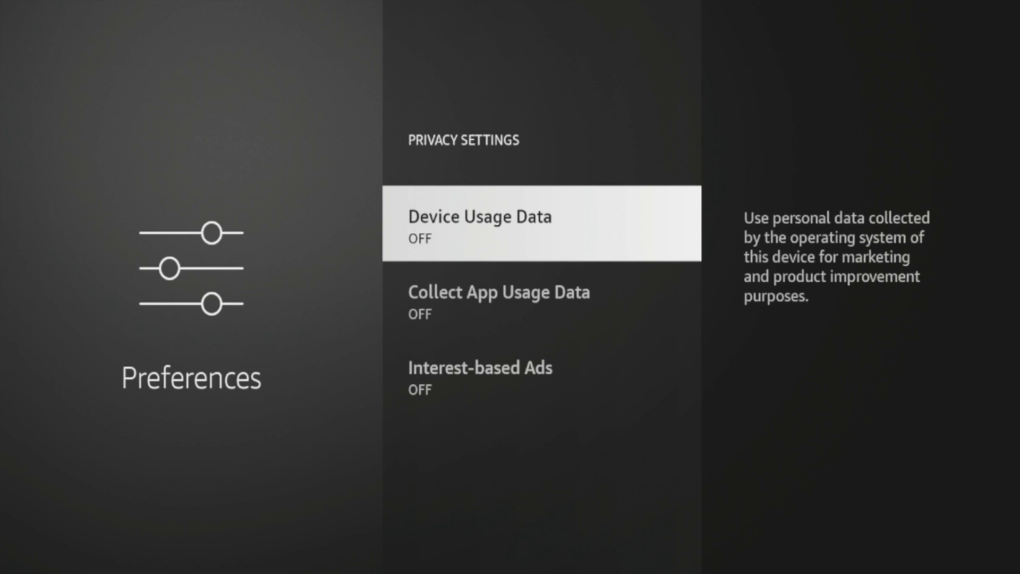
{"action": "key", "text": "Back"}
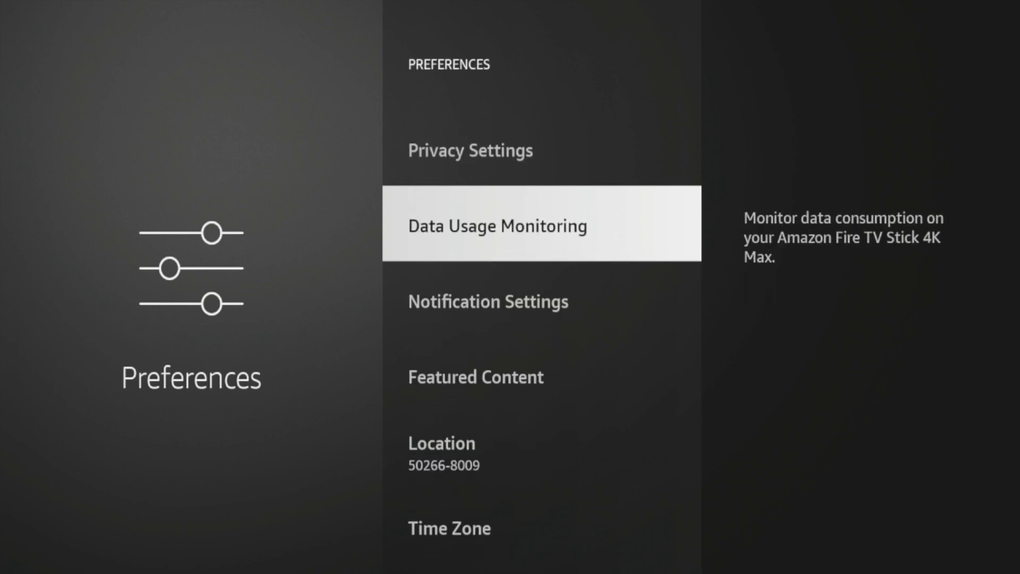
{"action": "left_click", "coordinate": [540, 224]}
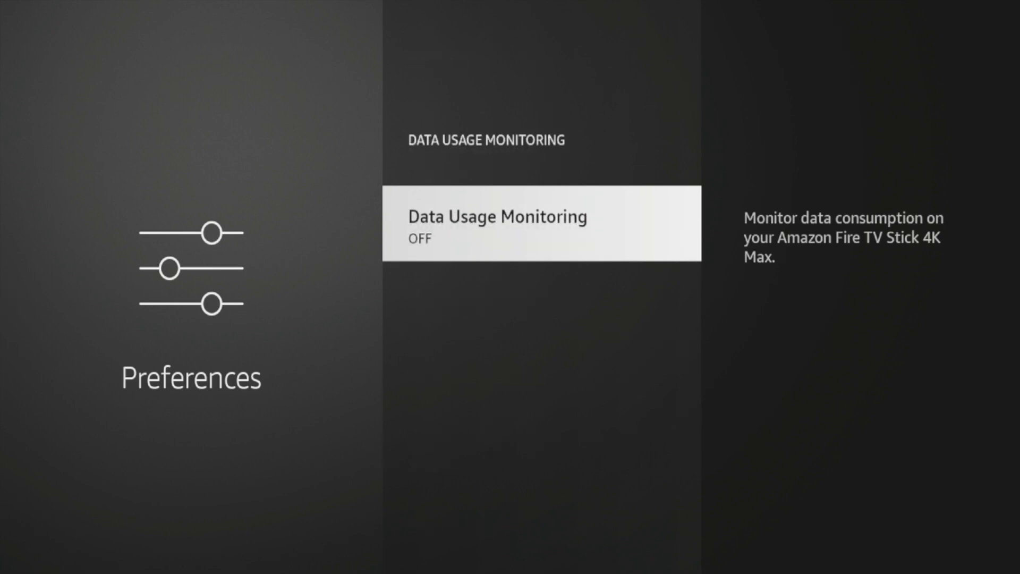
{"action": "scroll", "scroll_direction": "down", "scroll_amount": 3}
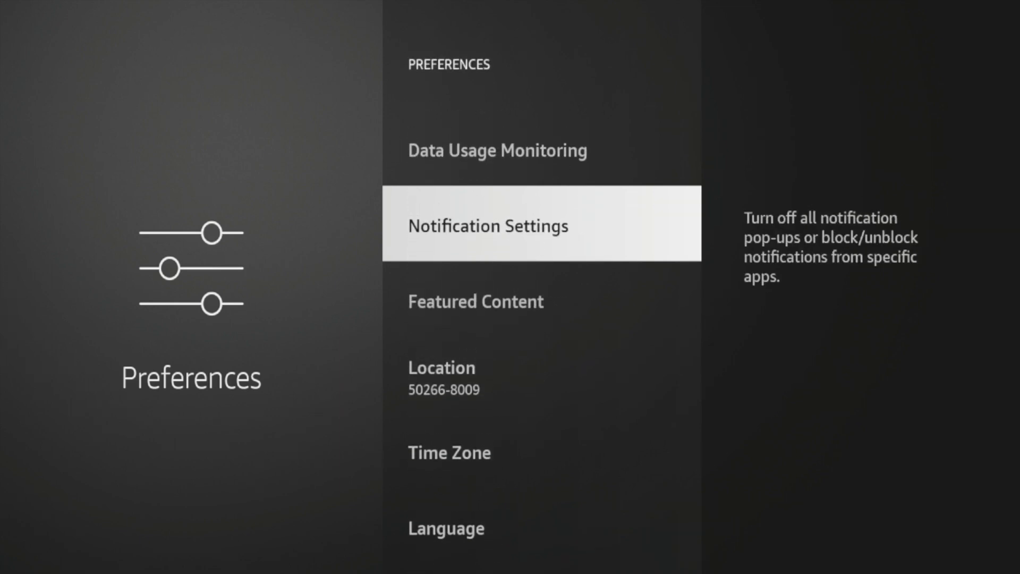
{"action": "left_click", "coordinate": [486, 225]}
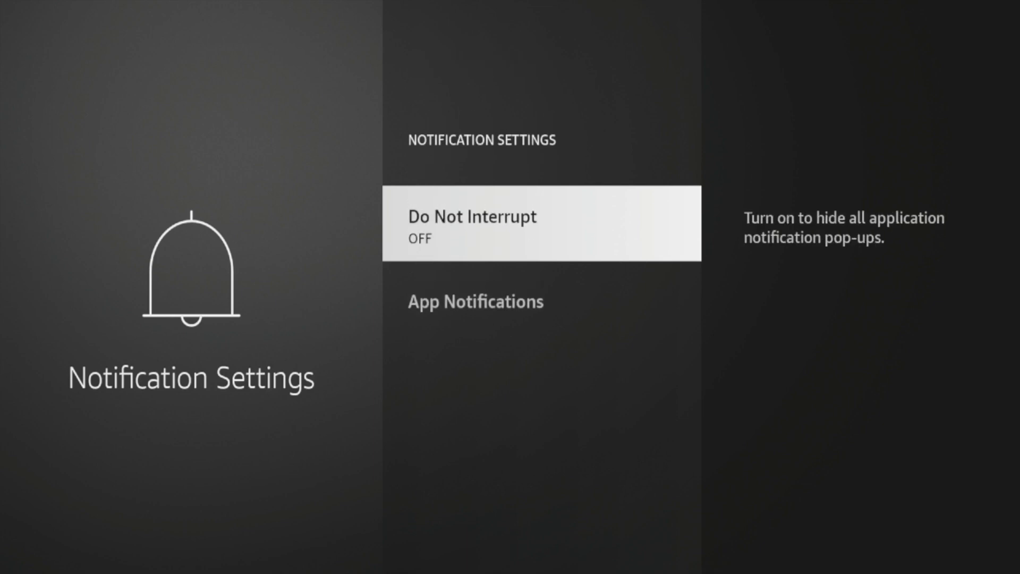
{"action": "key", "text": "Back"}
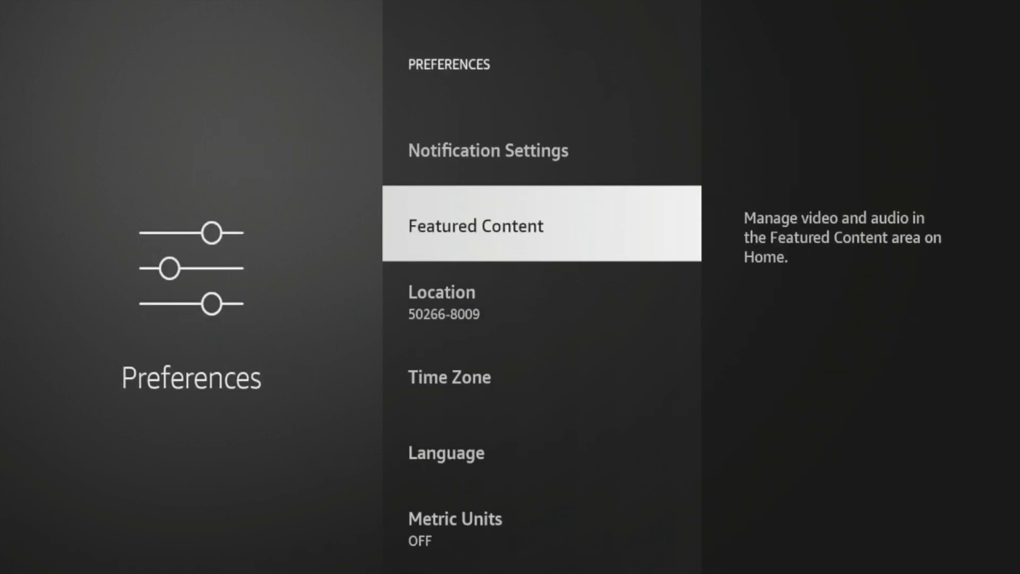
{"action": "left_click", "coordinate": [540, 222]}
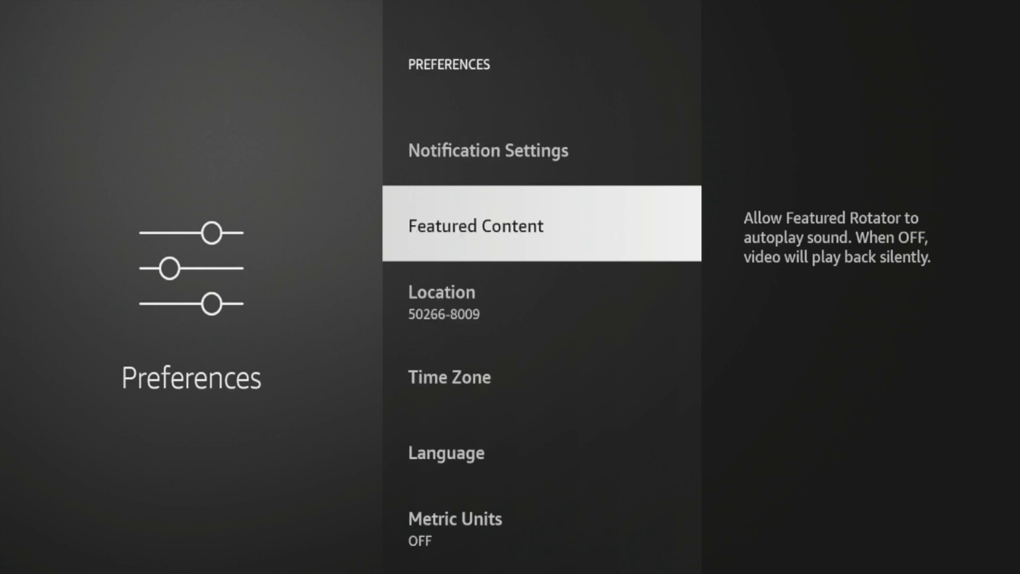
{"action": "scroll", "scroll_direction": "up", "scroll_amount": 3}
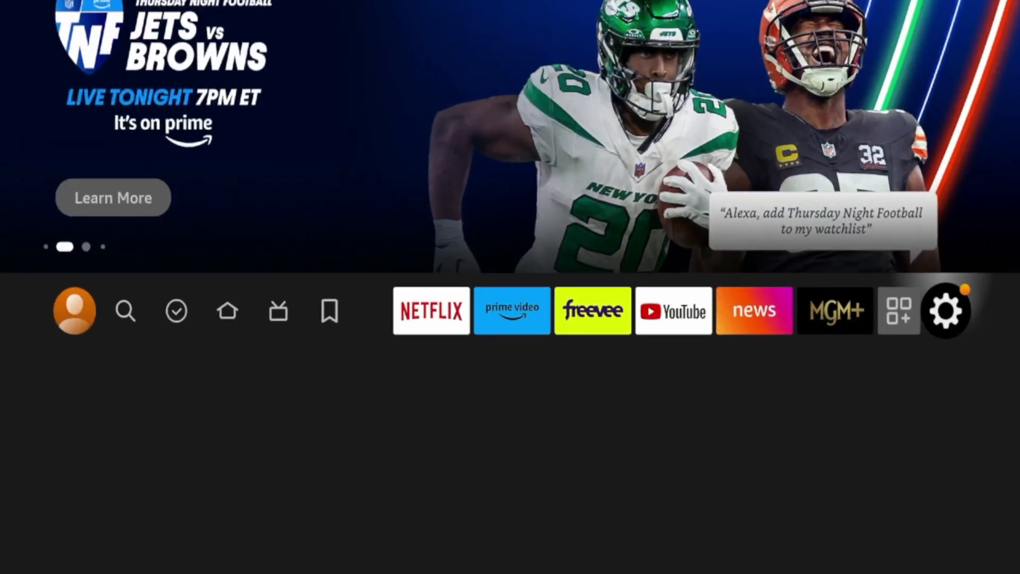
{"action": "mouse_move", "coordinate": [278, 310]}
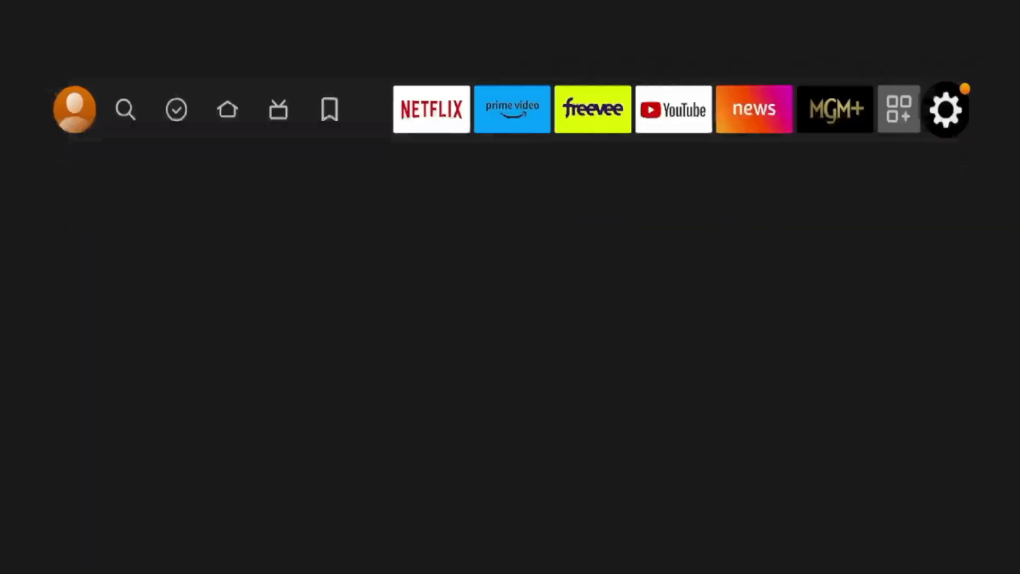
From Home, enter Settings and reach My Fire TV > About for the Fire TV Stick 4K Max
{"action": "left_click", "coordinate": [946, 109]}
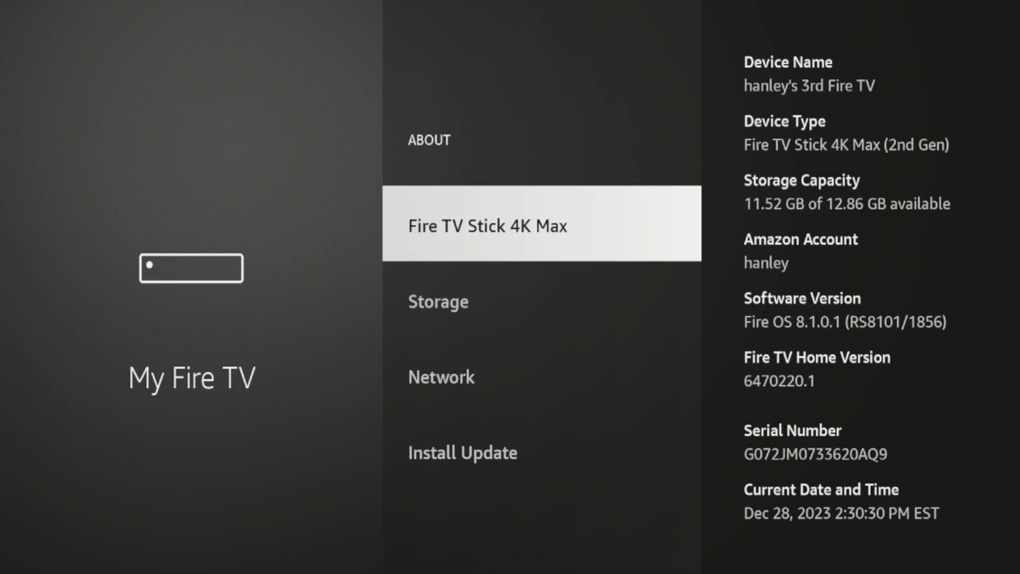
Select the device name until 'already a developer' shows, check Developer options under My Fire TV, then return to Settings
{"action": "left_click", "coordinate": [462, 453]}
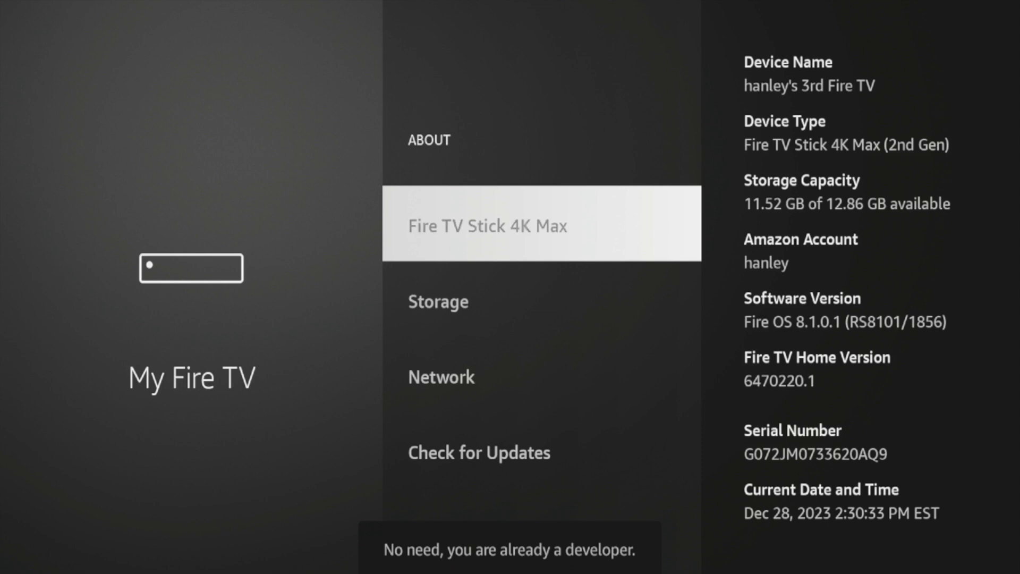
{"action": "key", "text": "Back"}
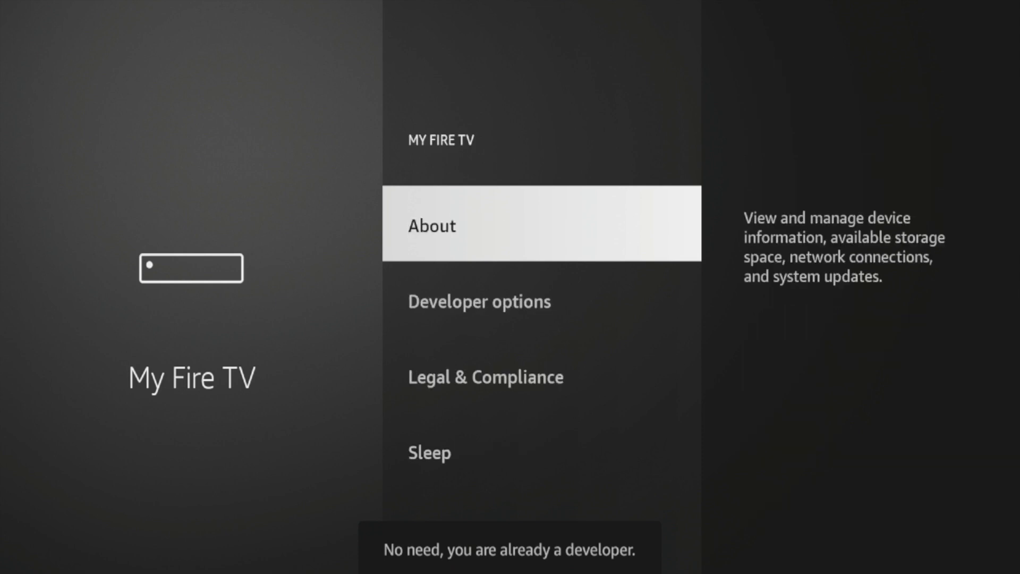
{"action": "scroll", "scroll_direction": "down", "scroll_amount": 3}
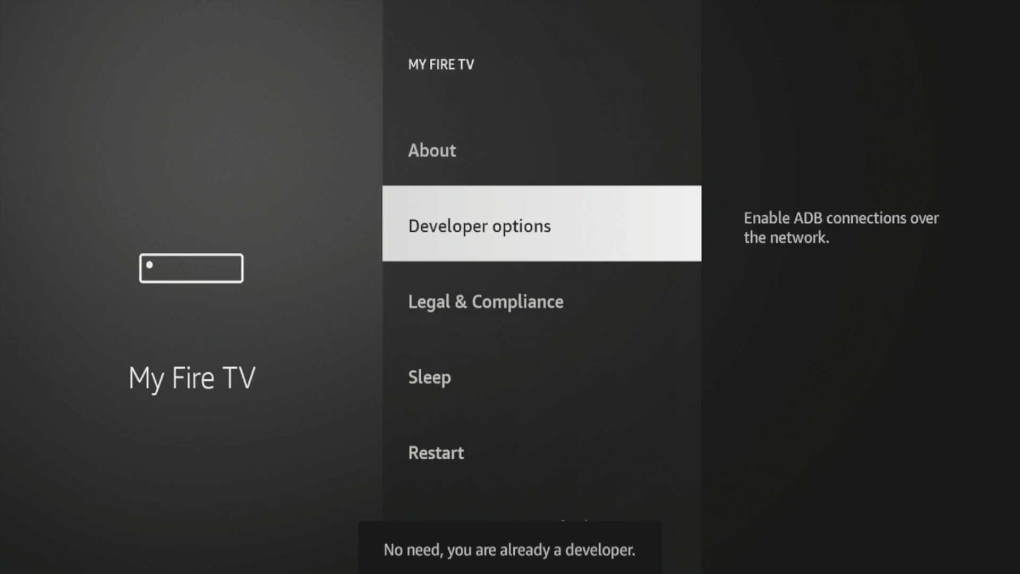
{"action": "left_click", "coordinate": [541, 223]}
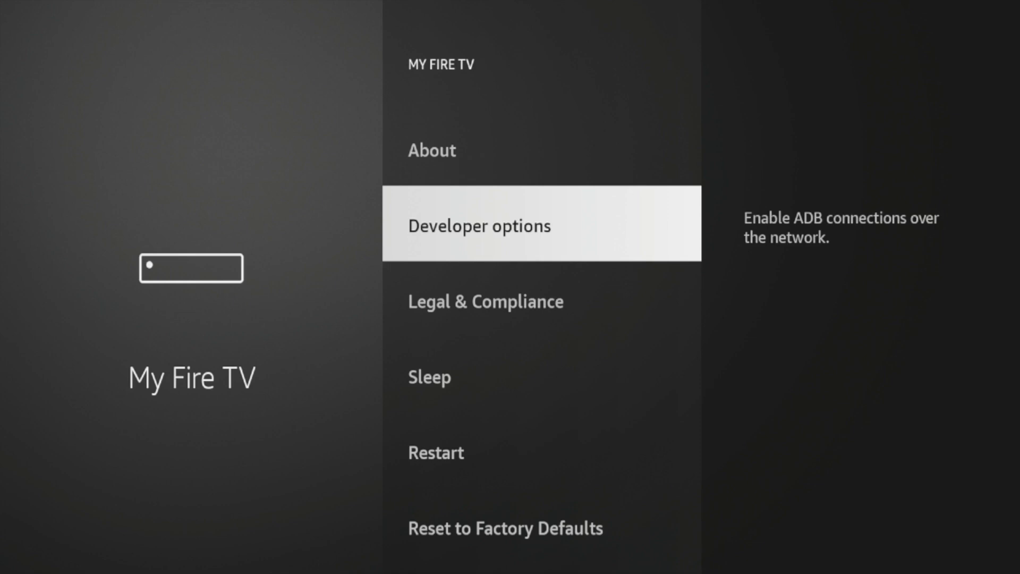
{"action": "key", "text": "Back"}
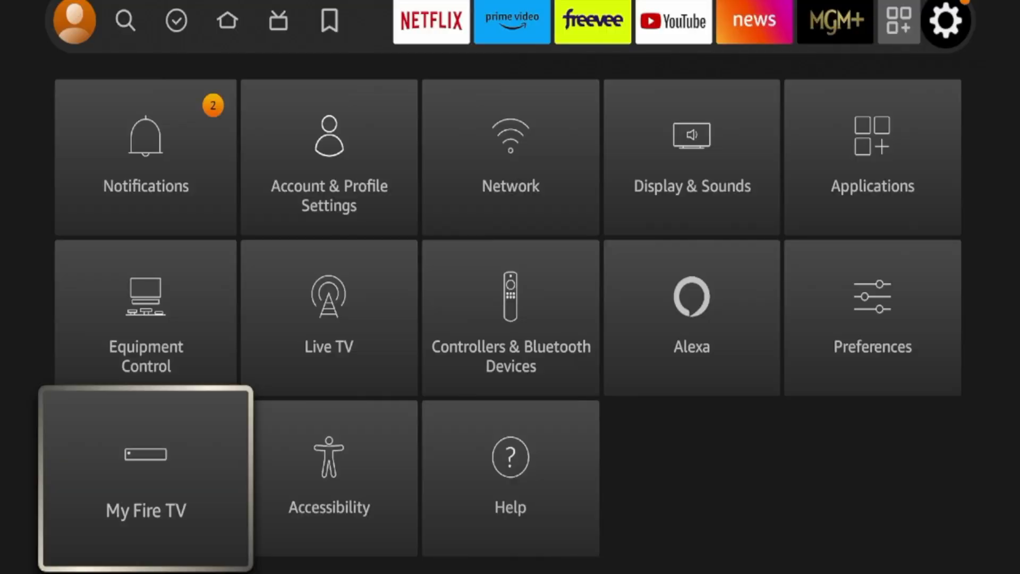
Leave Settings for Home, glance at the Live tab, and return to the Home tab
{"action": "scroll", "scroll_direction": "up", "scroll_amount": 3}
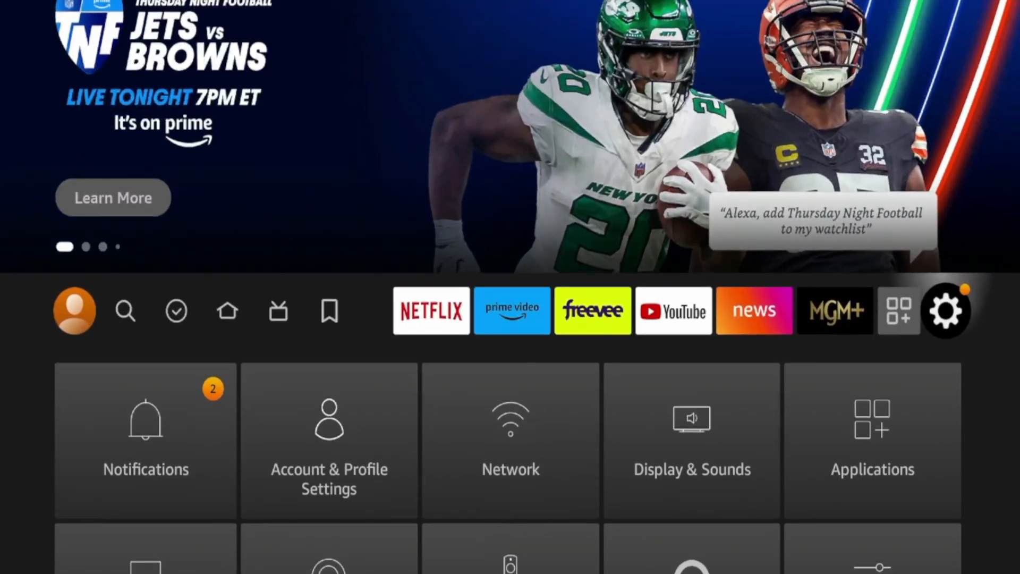
{"action": "left_click", "coordinate": [227, 310]}
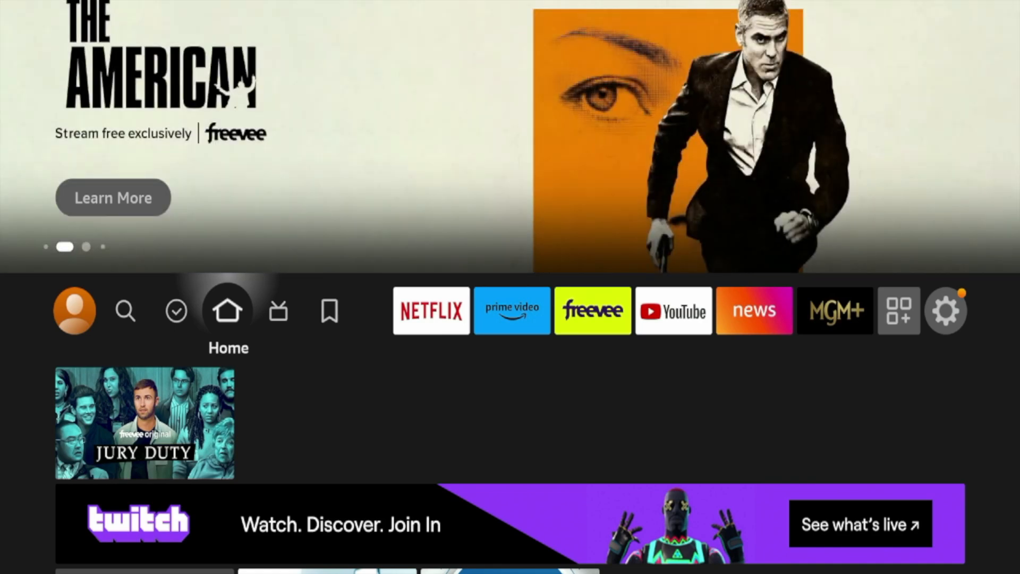
{"action": "left_click", "coordinate": [278, 310]}
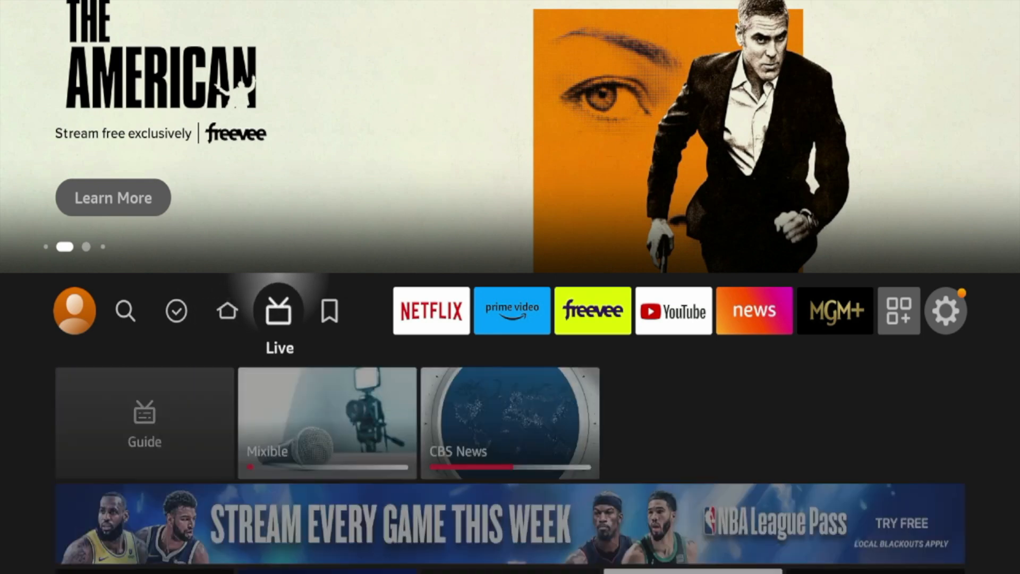
{"action": "left_click", "coordinate": [228, 309]}
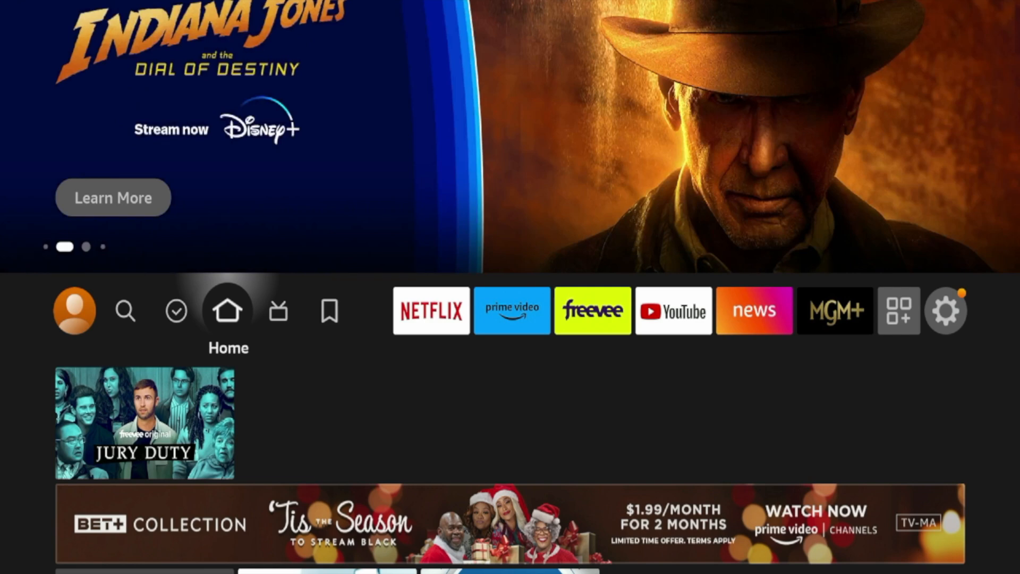
{"action": "scroll", "scroll_direction": "down", "scroll_amount": 3}
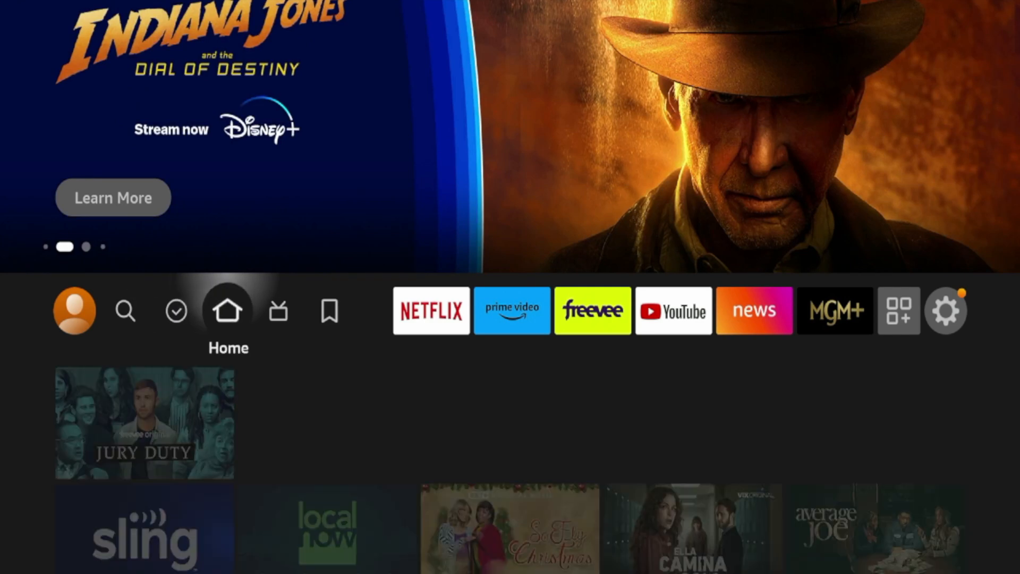